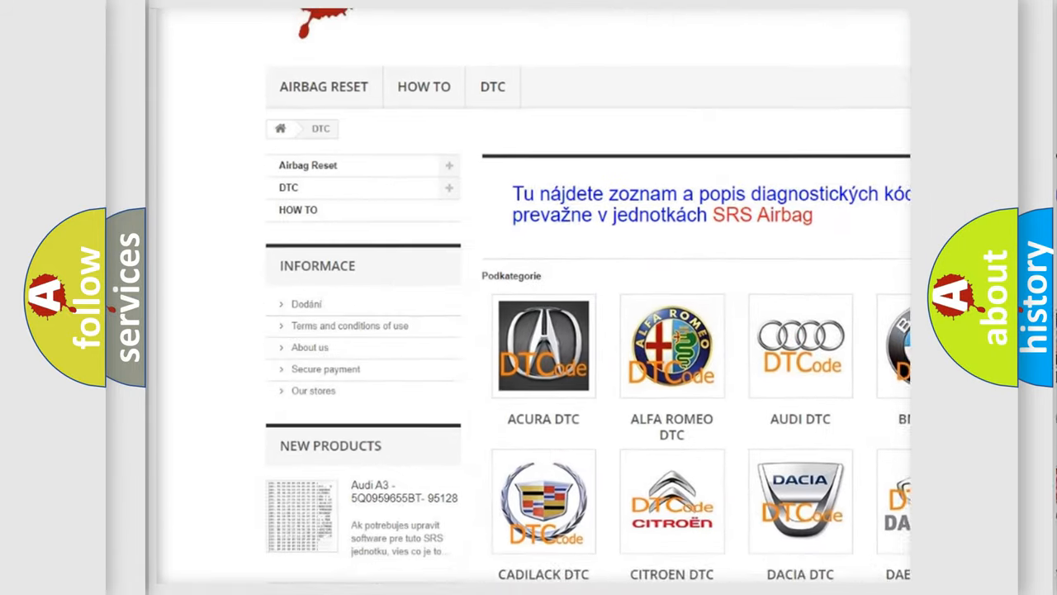
scroll(down, 3)
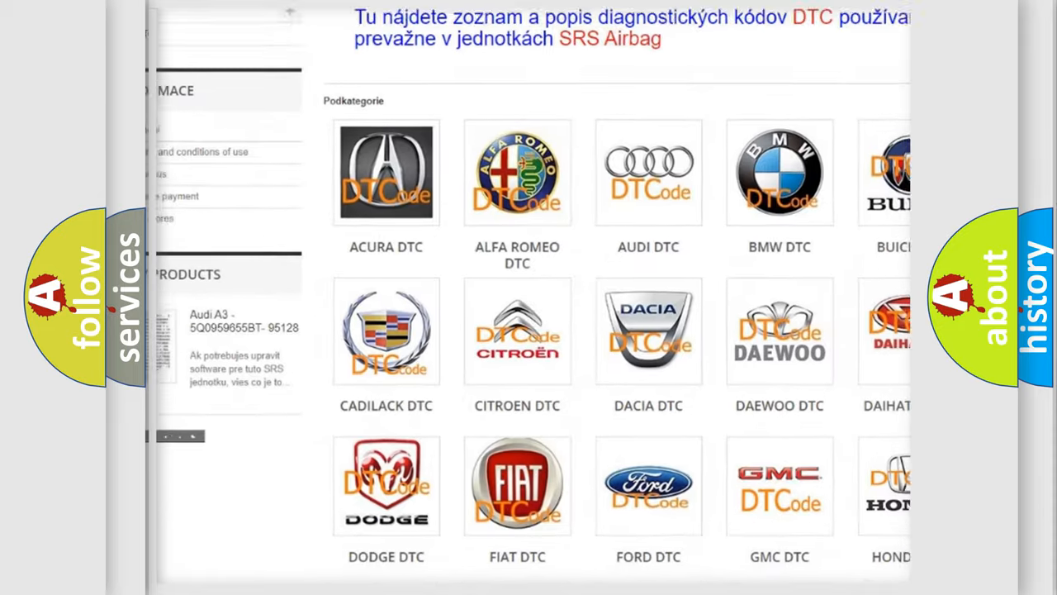
scroll(down, 3)
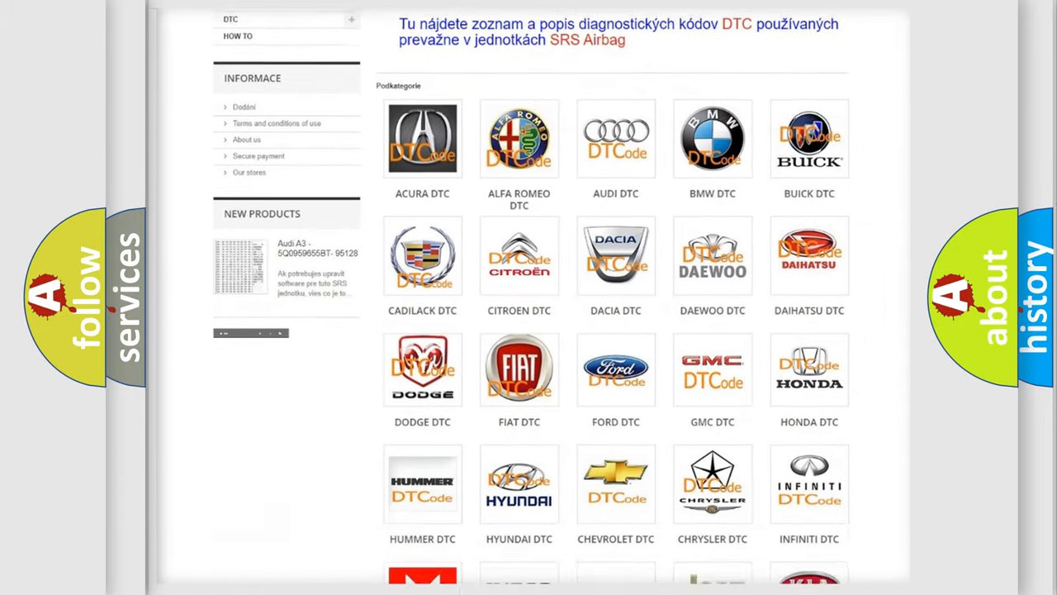
scroll(down, 3)
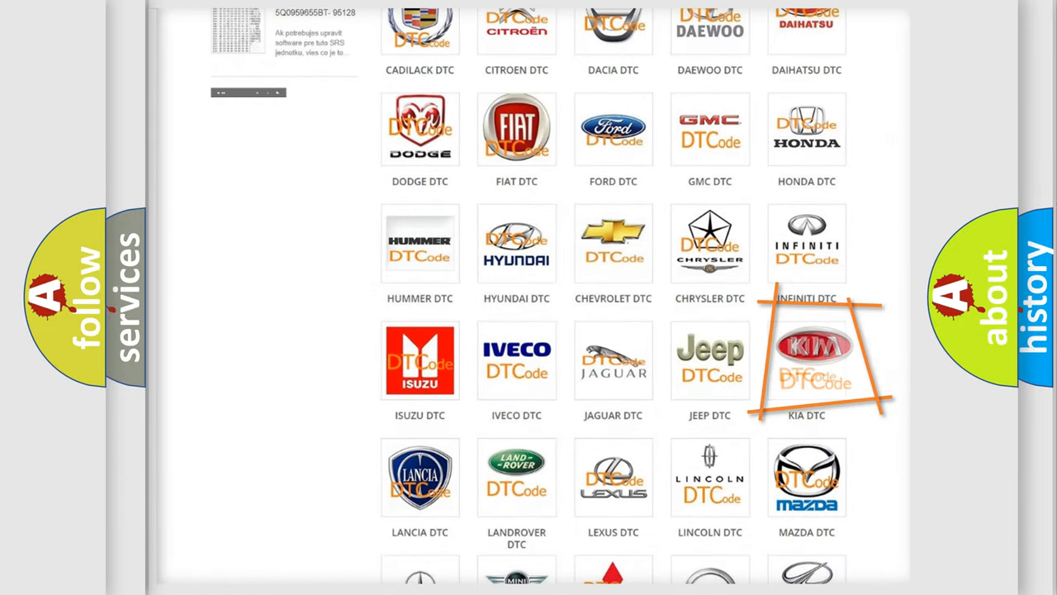